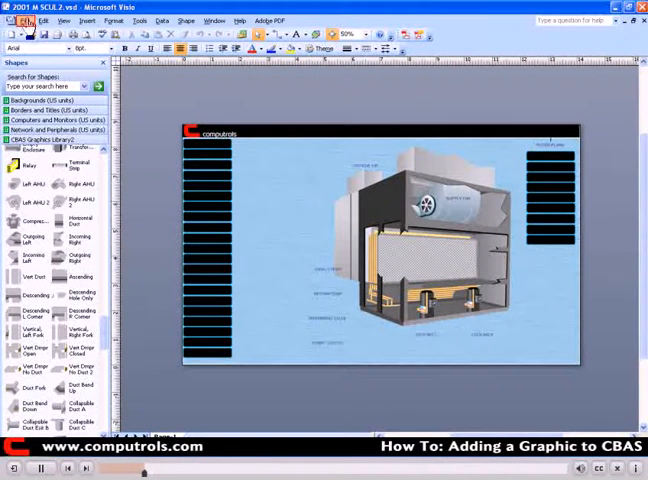
Start a Save As of the AHU drawing from the File menu.
left_click(33, 20)
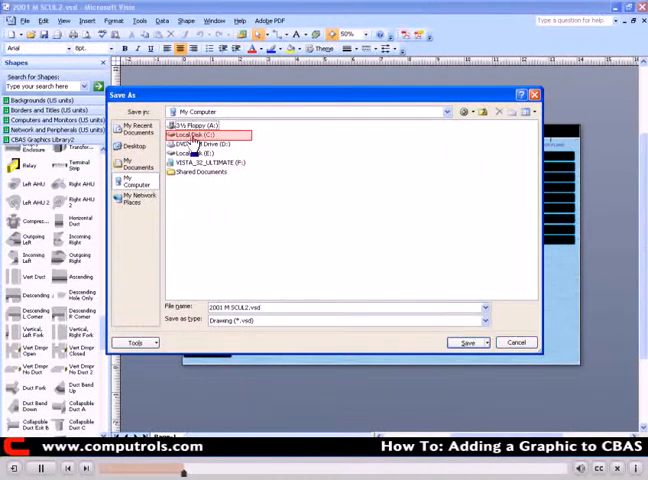
Browse to C:\CBAS\MyDB and create a new Graphics folder there.
double_click(195, 135)
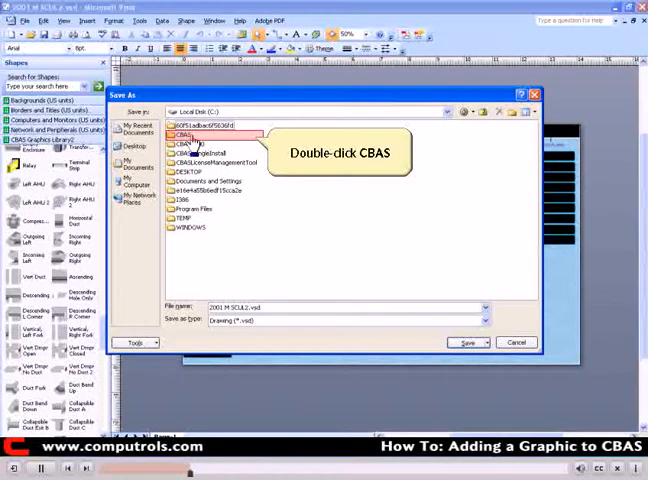
double_click(180, 134)
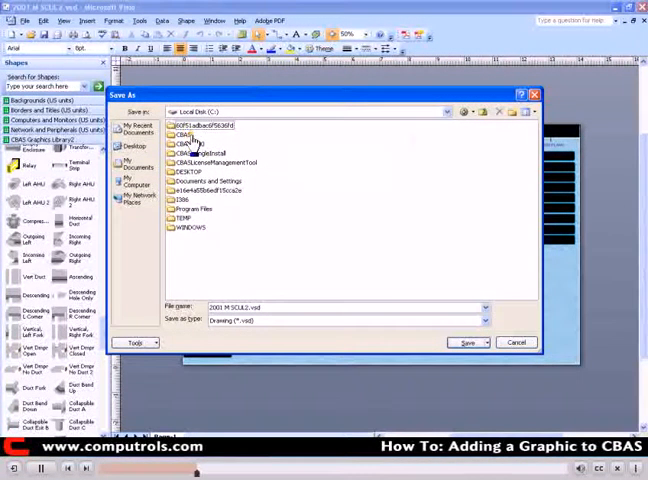
double_click(183, 135)
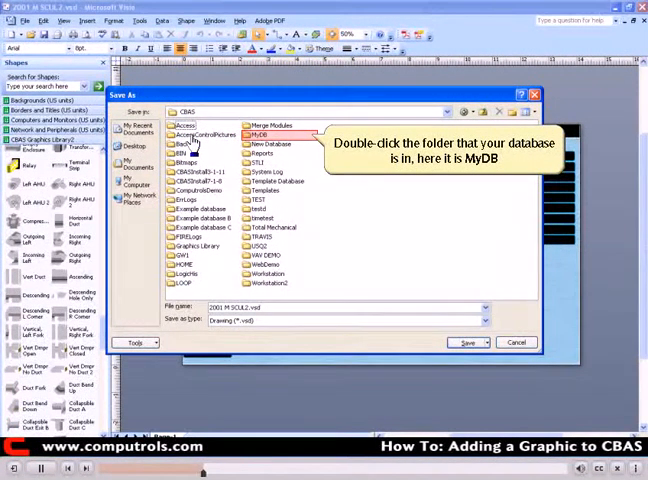
double_click(266, 133)
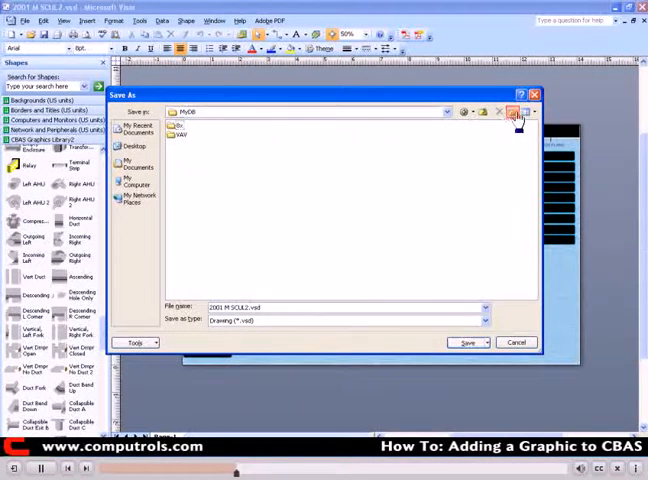
left_click(514, 111)
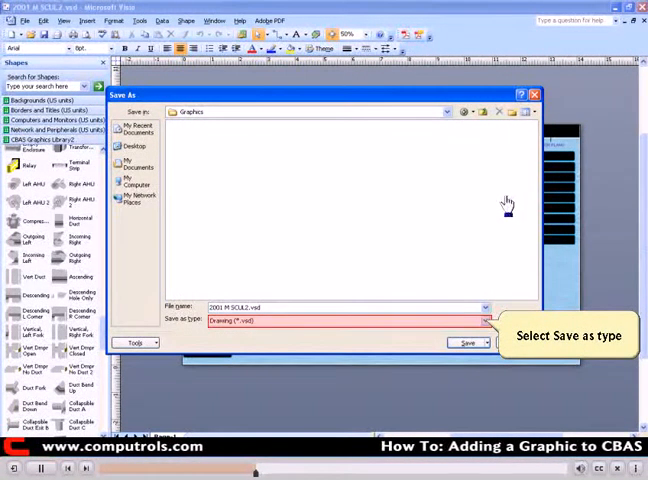
Open the Save as type list to choose JPEG format.
left_click(484, 320)
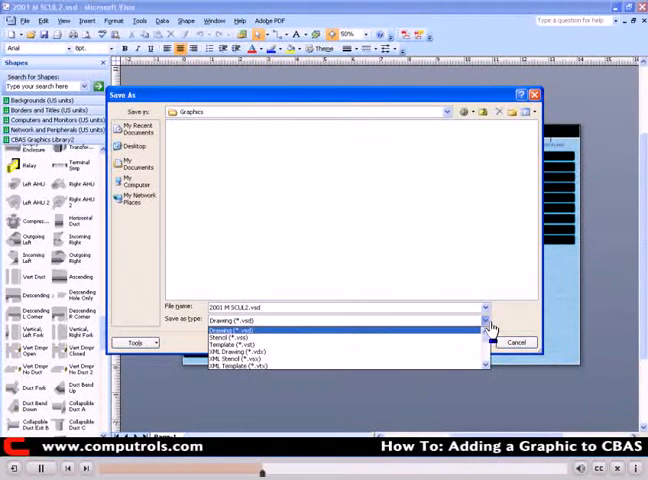
mouse_move(488, 340)
type("ahu1.jpg")
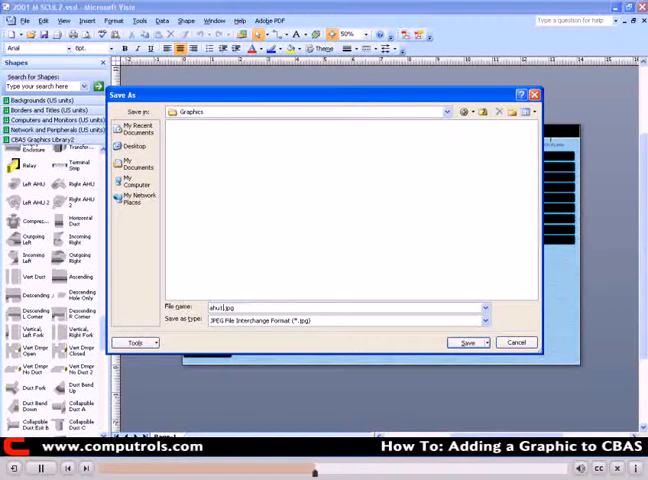
Save ahu1.jpg with a custom 72 dpi JPG output resolution.
left_click(466, 342)
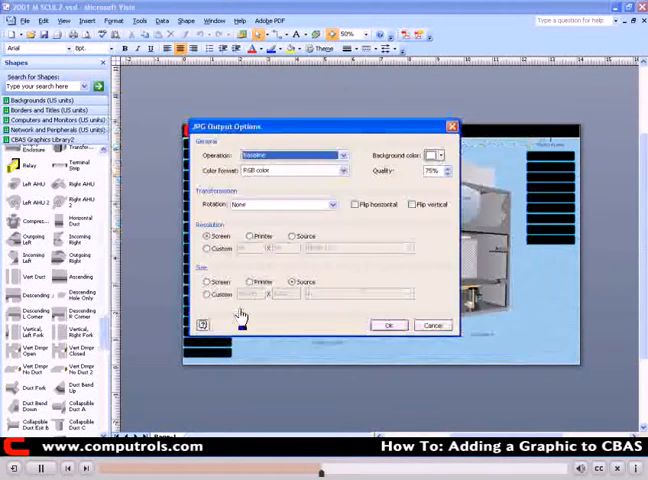
left_click(206, 249)
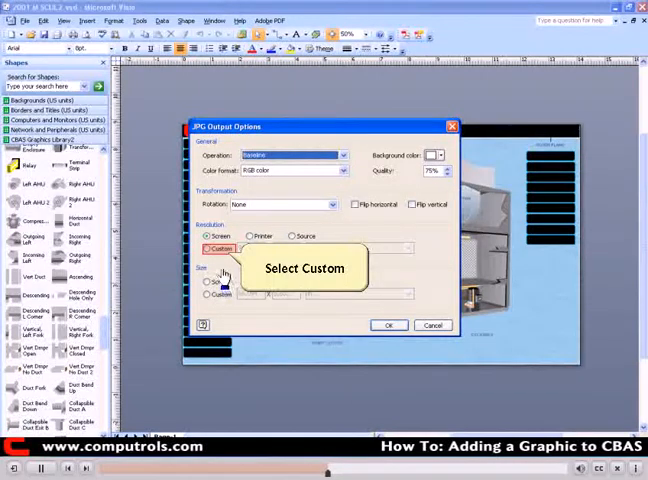
left_click(207, 248)
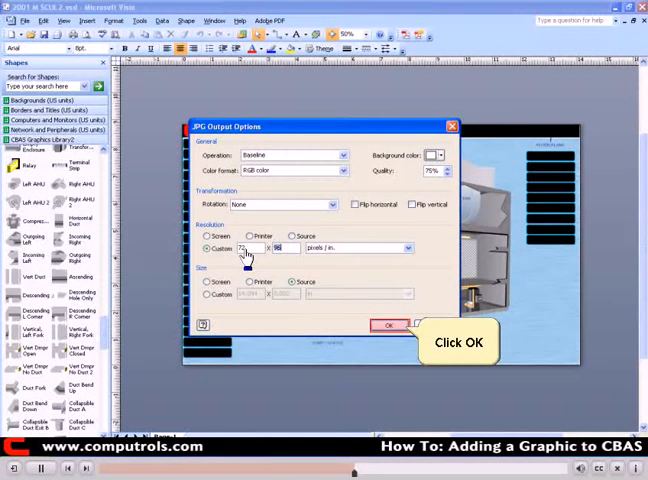
left_click(389, 325)
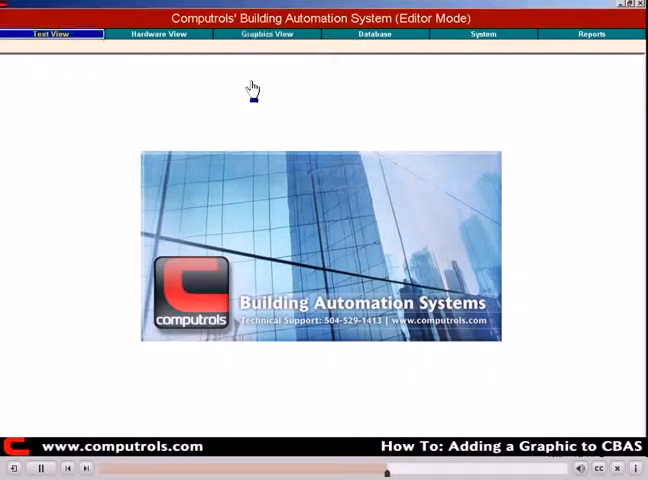
mouse_move(256, 70)
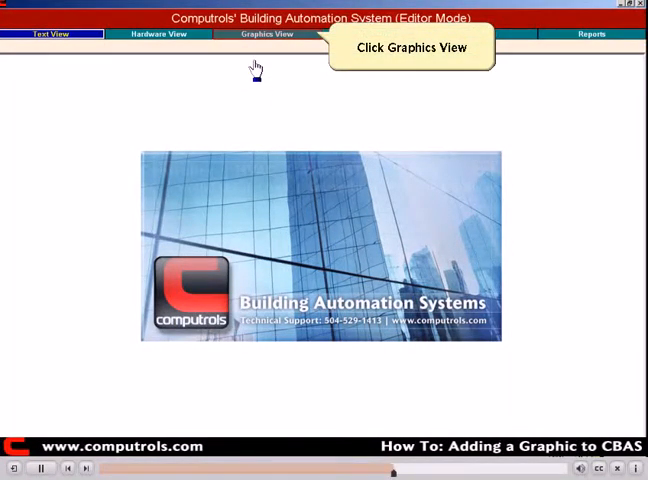
Switch CBAS to the Graphics View tab.
left_click(268, 33)
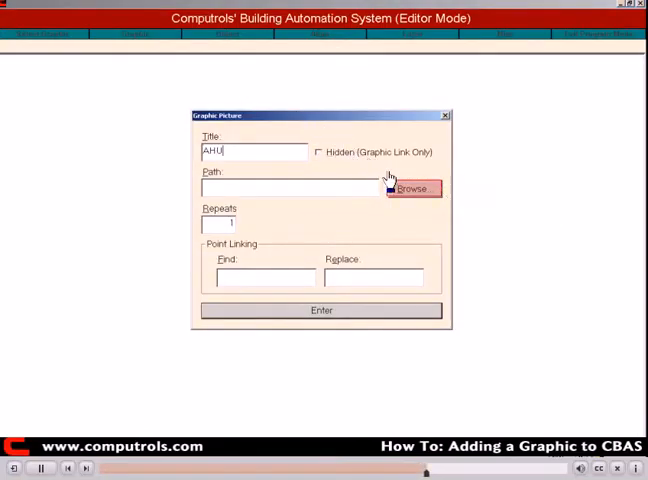
Browse for the picture file for the AHU graphic.
left_click(413, 188)
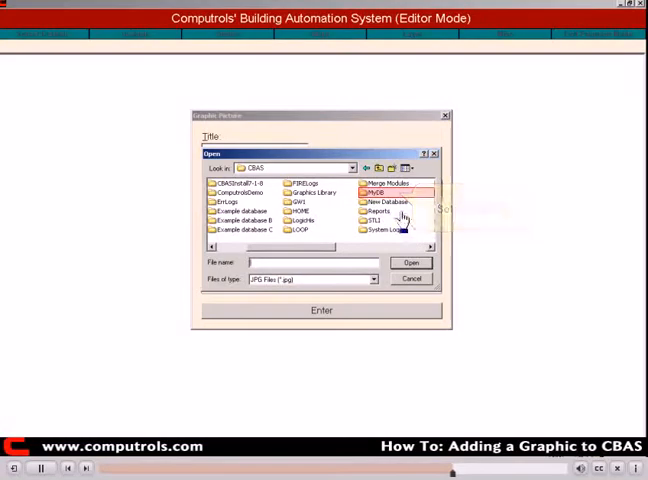
Select ahu1.jpg from MyDB\Graphics as the AHU picture path.
left_click(378, 194)
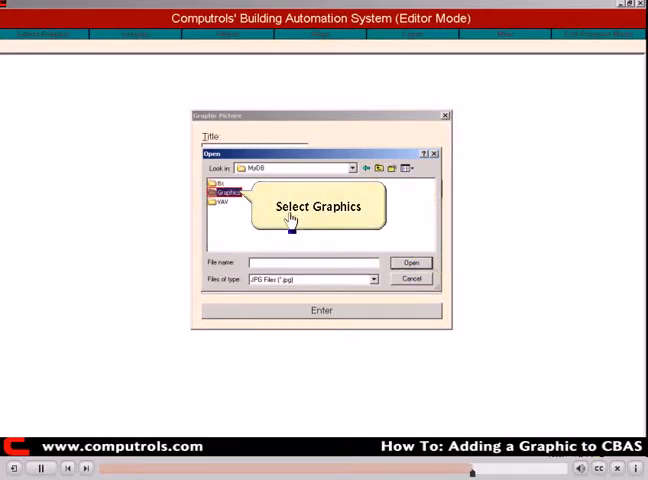
double_click(222, 192)
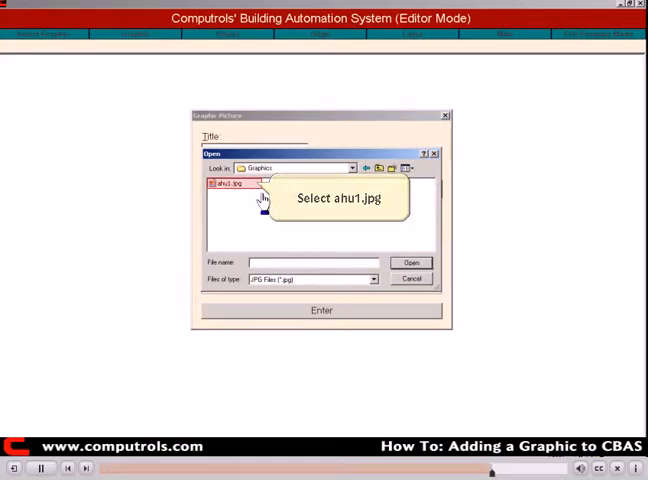
left_click(228, 184)
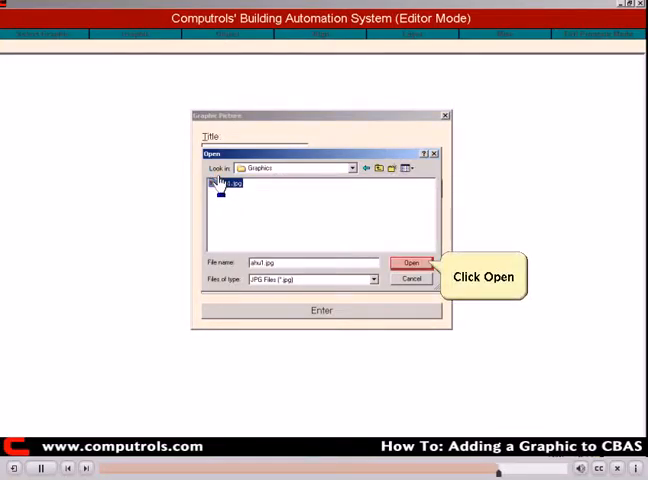
left_click(411, 263)
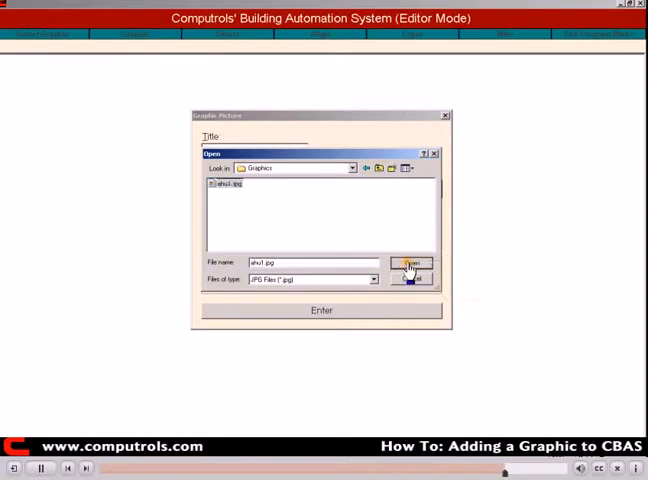
left_click(411, 264)
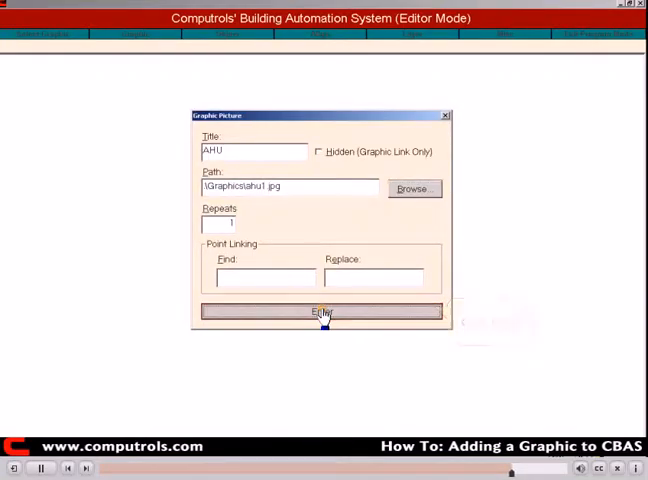
Enter the AHU graphic, confirm placement, and exit program mode.
left_click(320, 313)
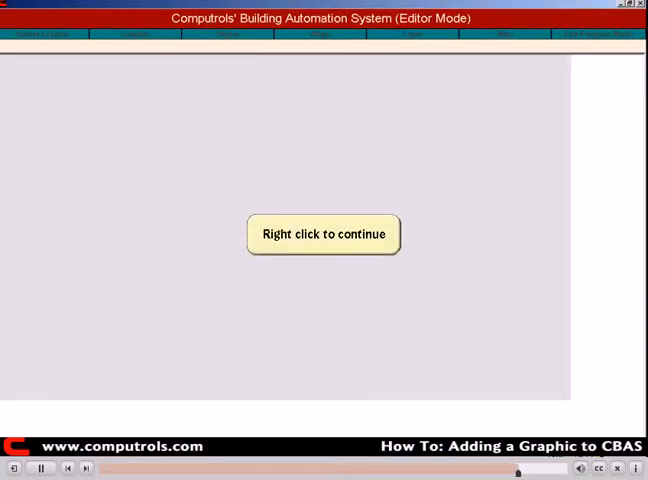
right_click(322, 234)
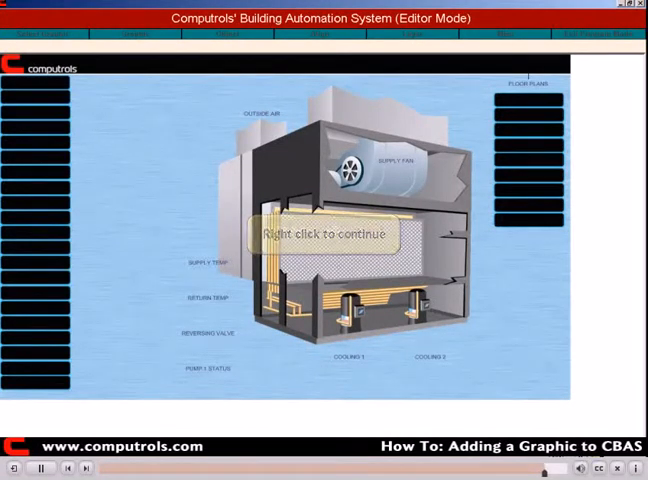
right_click(335, 234)
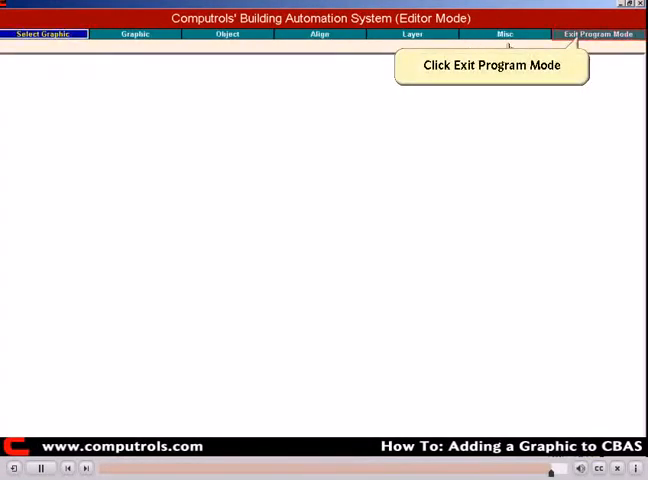
left_click(601, 40)
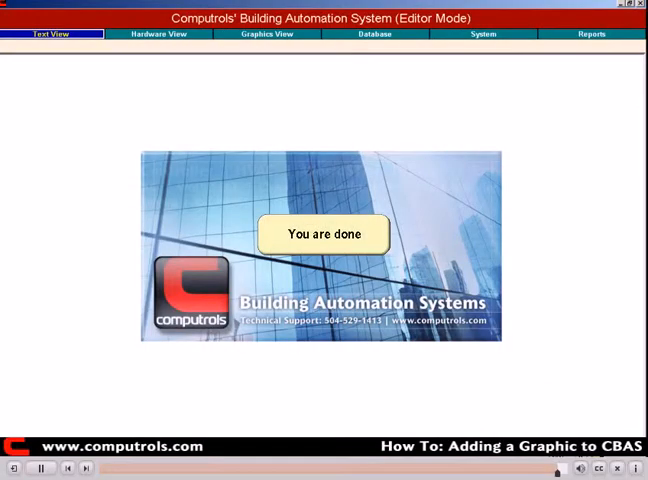